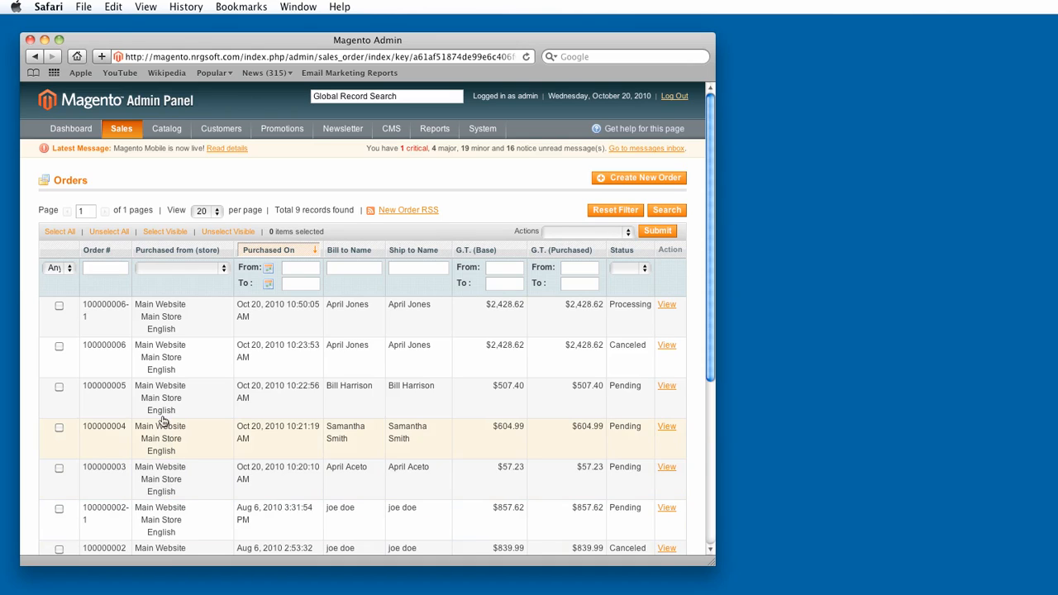
Open order 100000005 from the Sales Orders list.
left_click(666, 385)
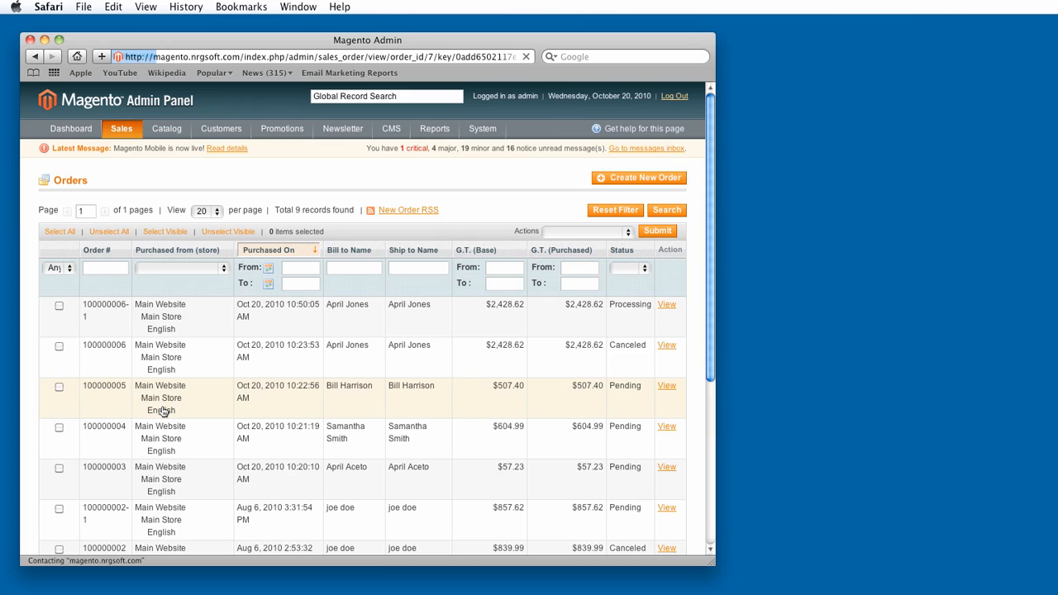
Select the order's shipping address and send it to NRGship via Prepare UPS Label.
left_click(665, 385)
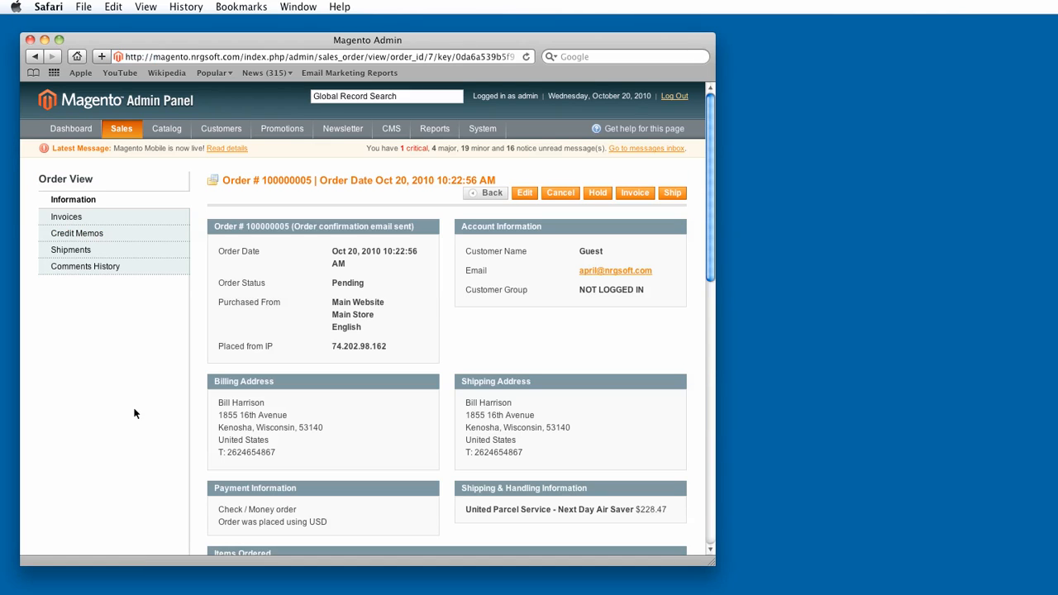
mouse_move(387, 411)
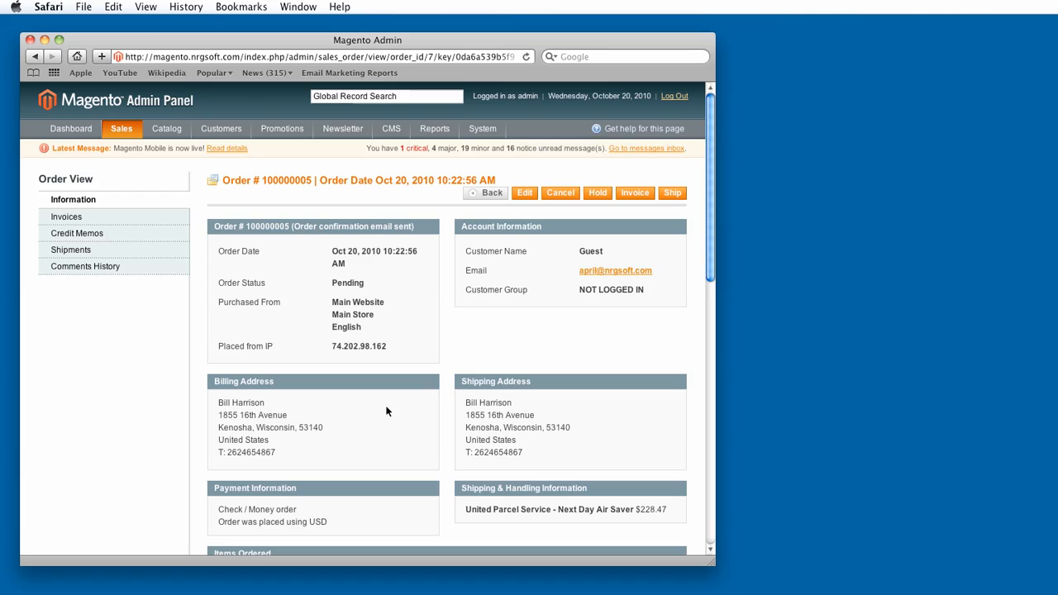
double_click(487, 403)
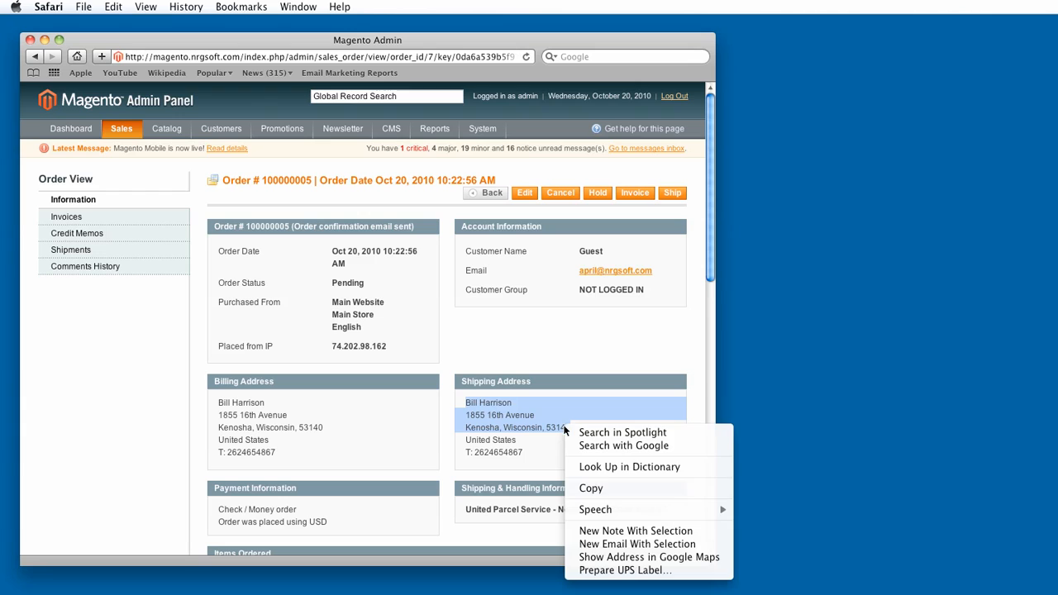
mouse_move(623, 570)
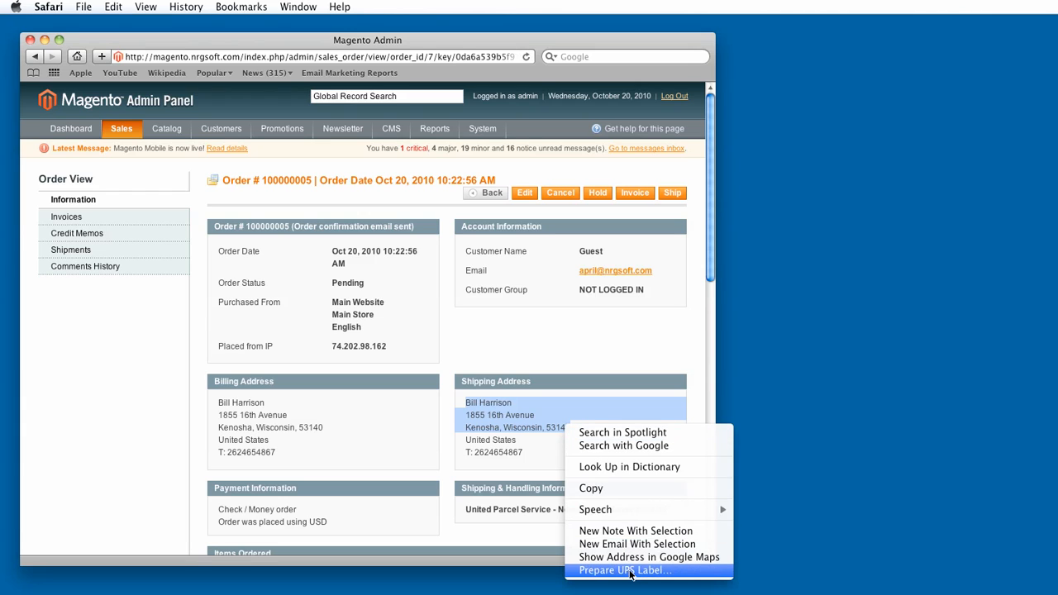
left_click(624, 570)
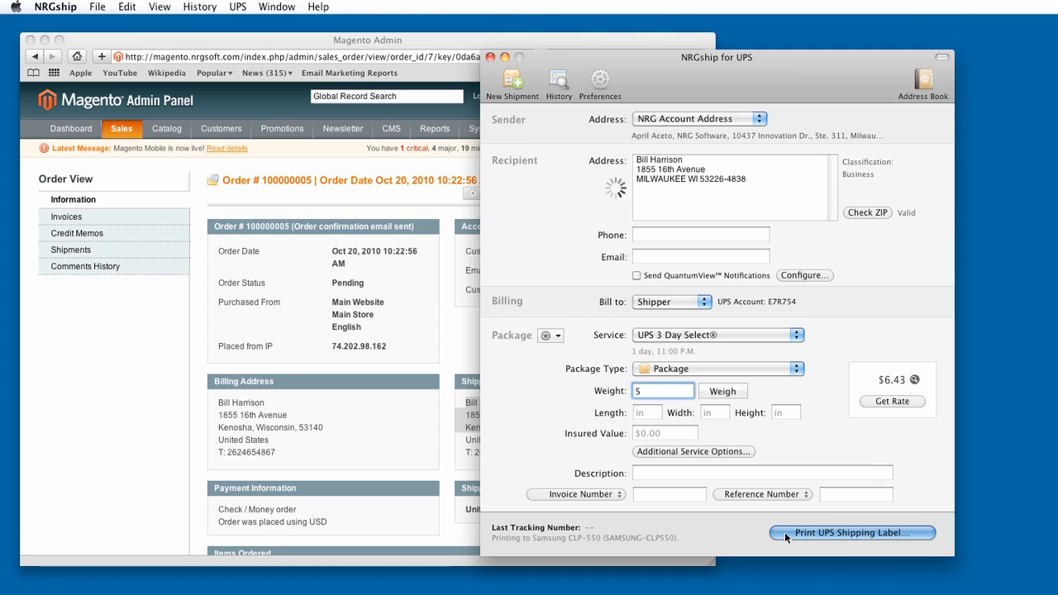
Print the UPS shipping label for the 5-weight package in NRGship.
left_click(851, 532)
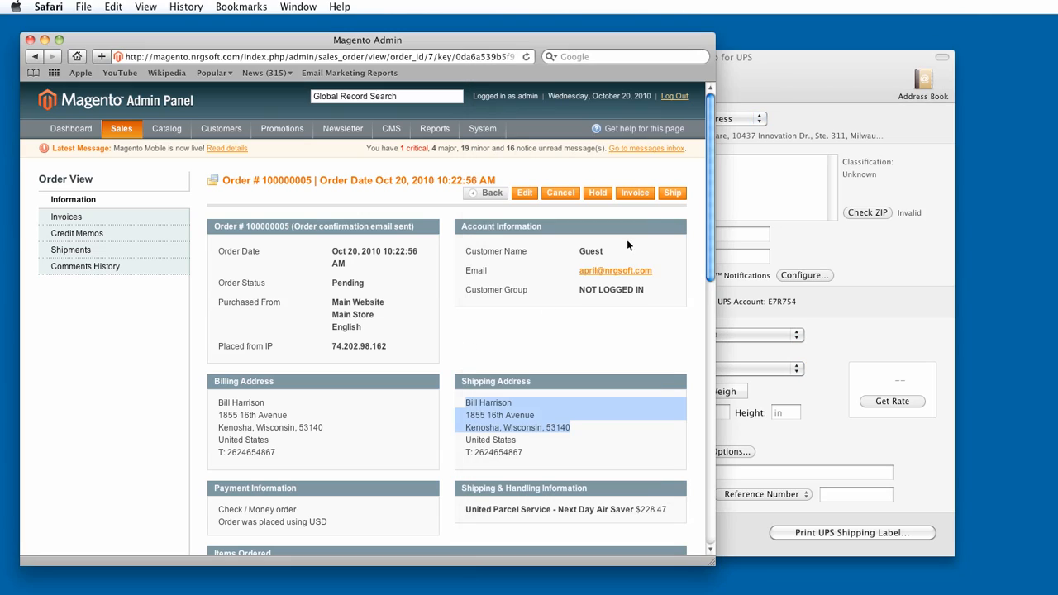
left_click(671, 193)
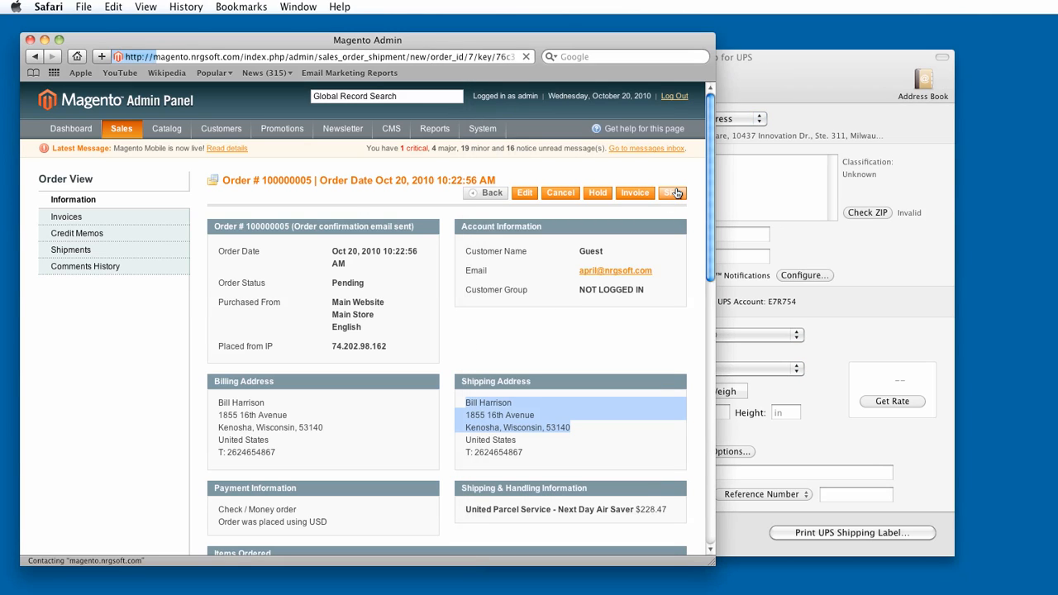
left_click(670, 193)
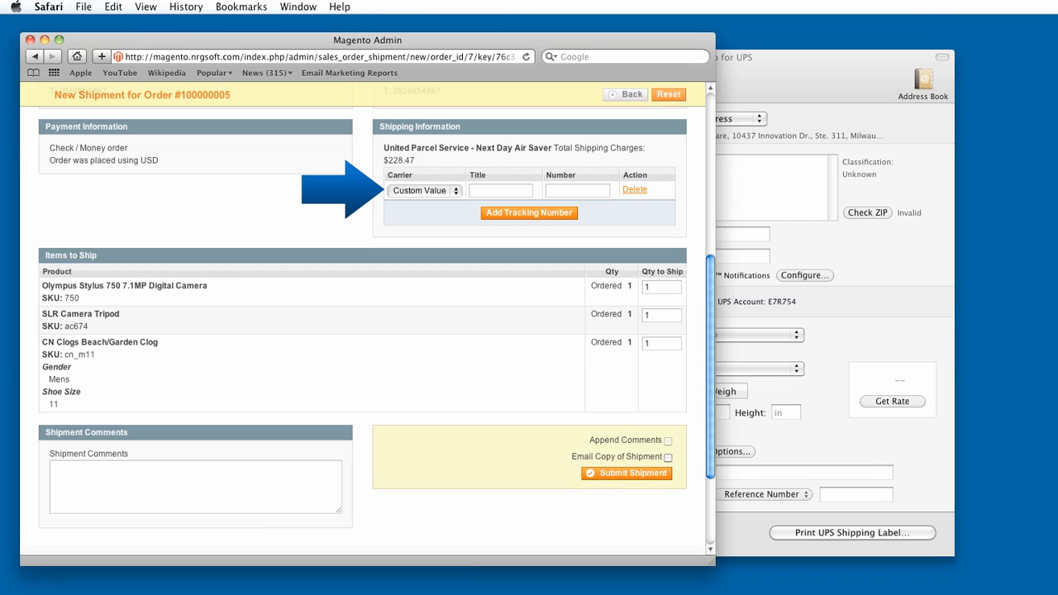
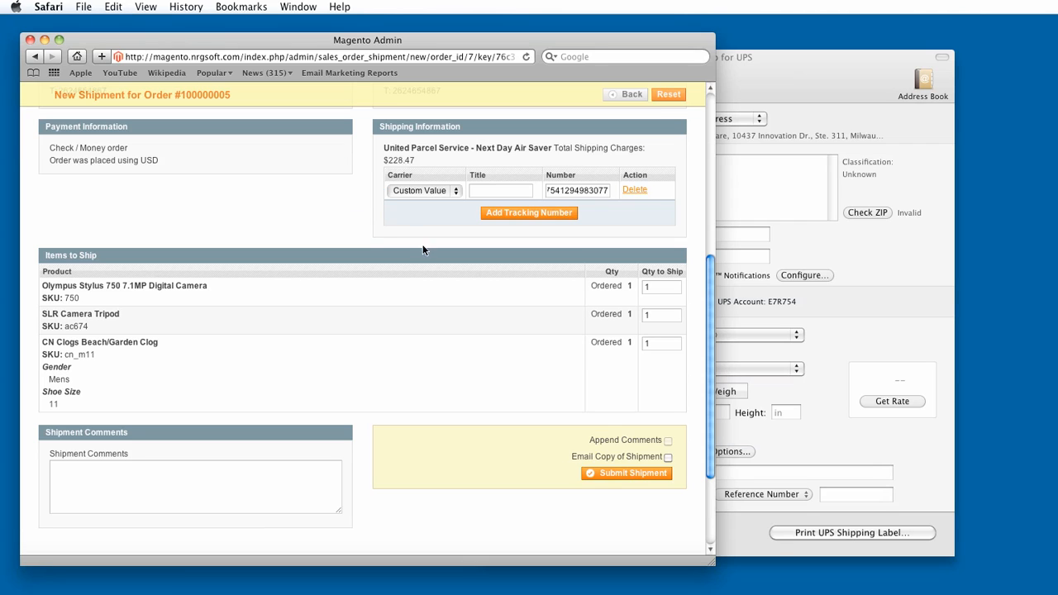
left_click(627, 473)
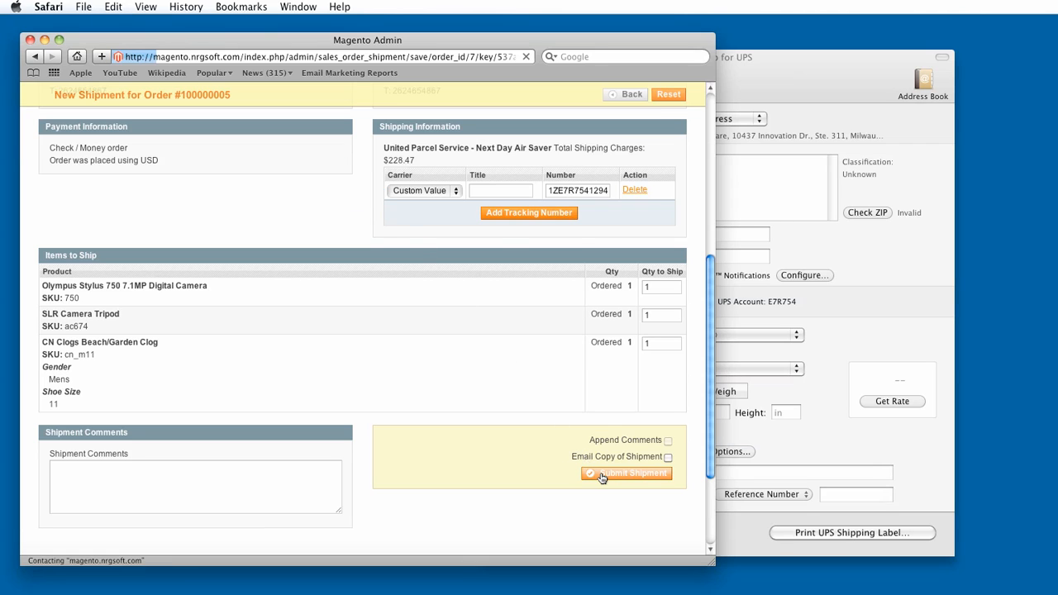
left_click(627, 473)
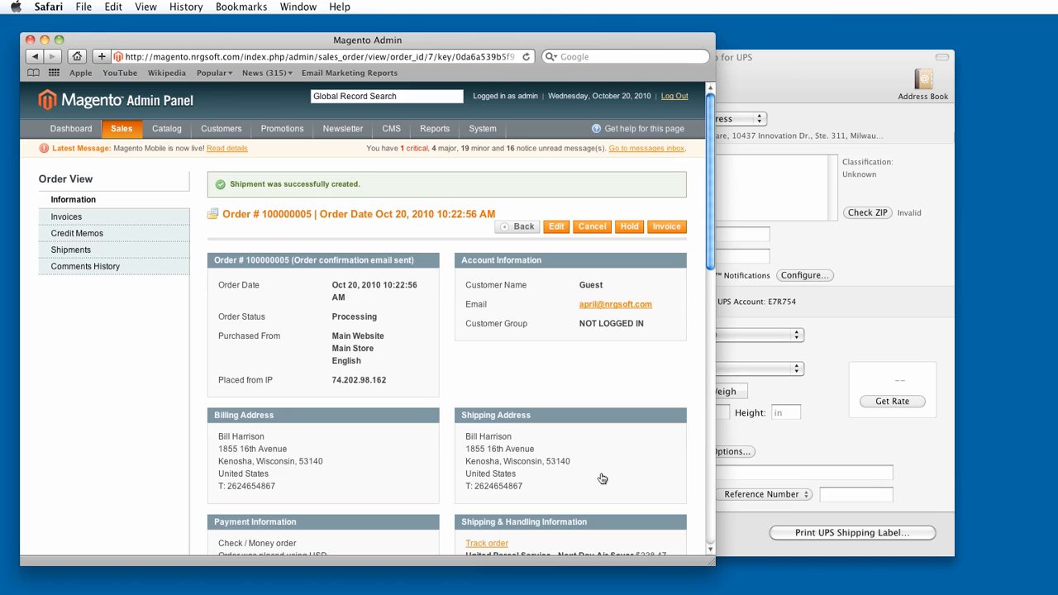